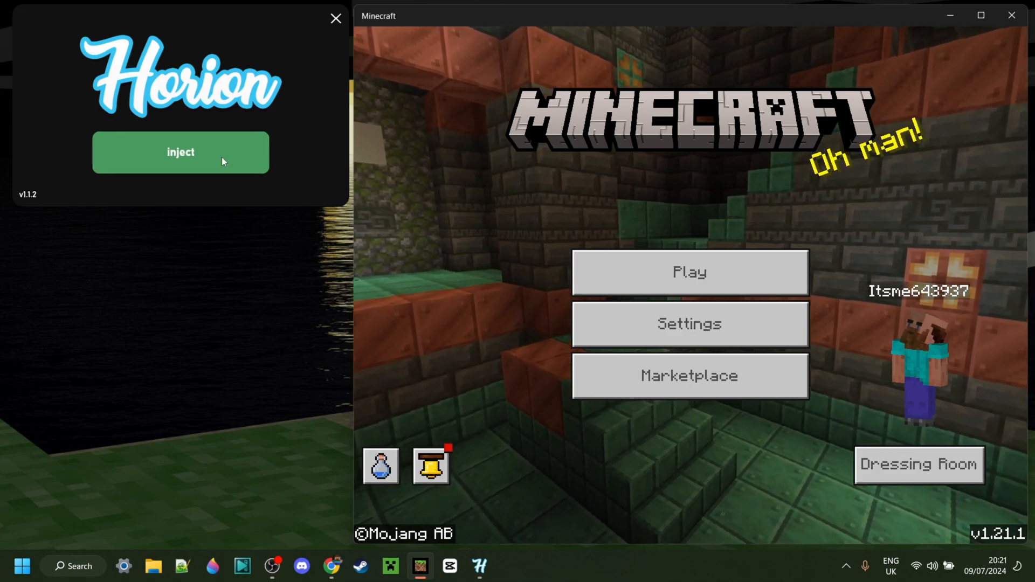
- Attempt to inject Horion, which is rejected as unsupported on Minecraft 1.21.1
left_click(180, 152)
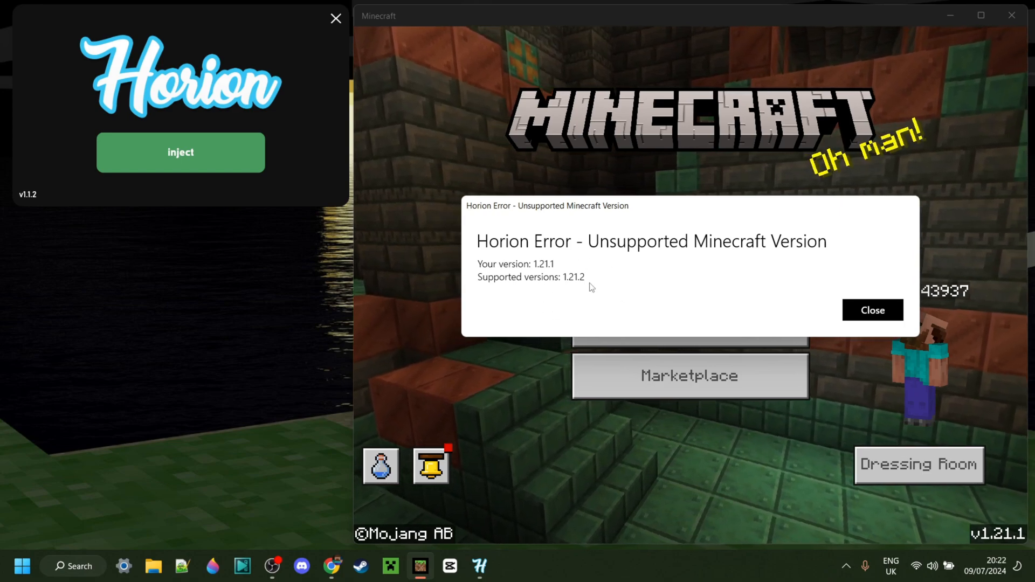
mouse_move(569, 287)
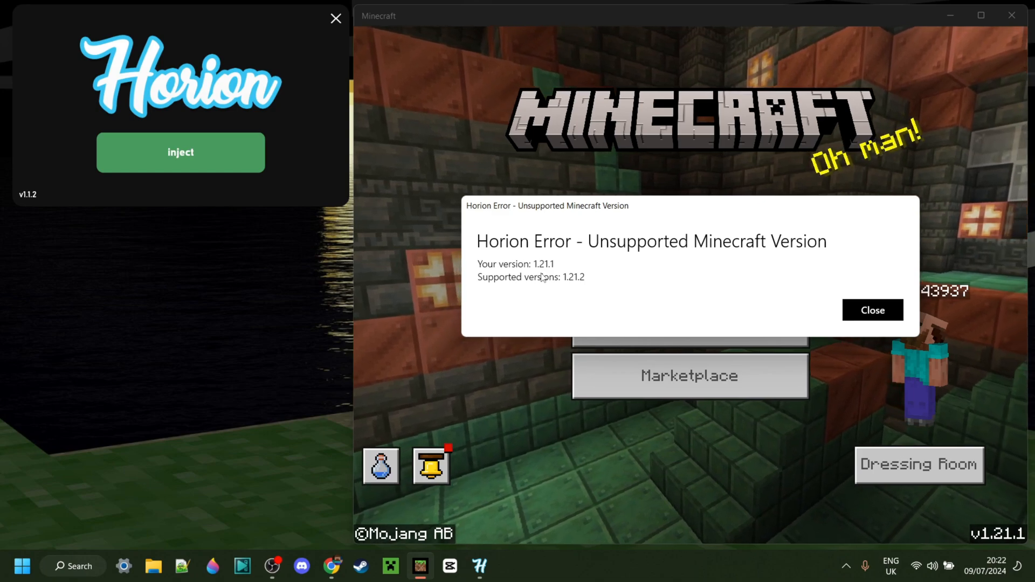
mouse_move(540, 297)
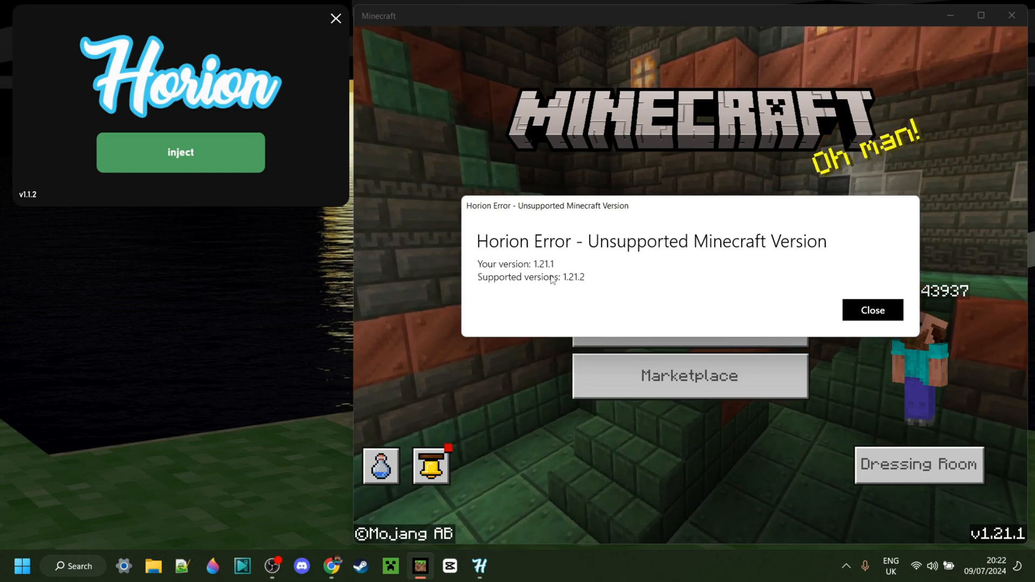
mouse_move(616, 330)
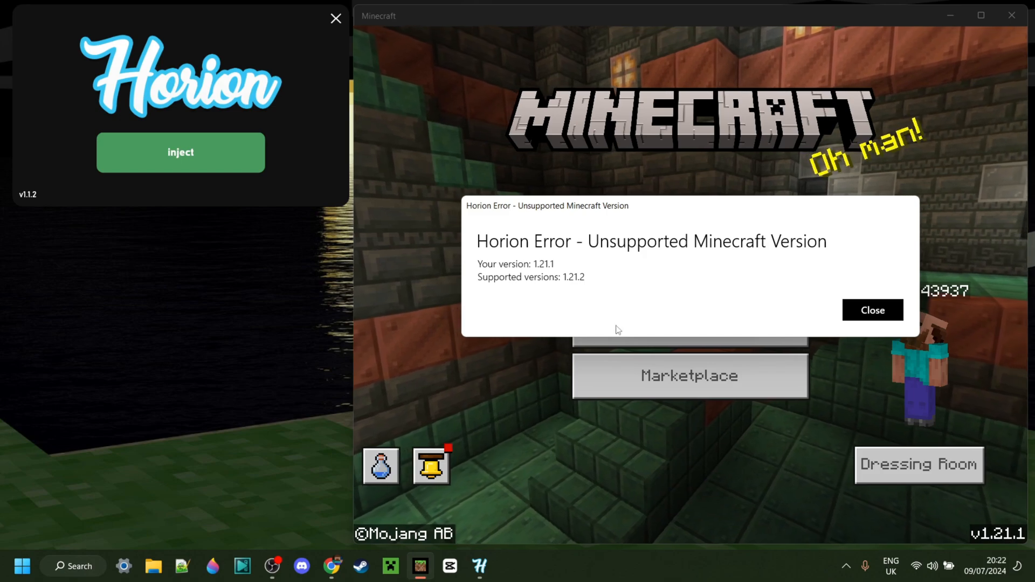
- Dismiss the version error and start playing from the Horion-loaded 1.21.2 title screen
left_click(871, 310)
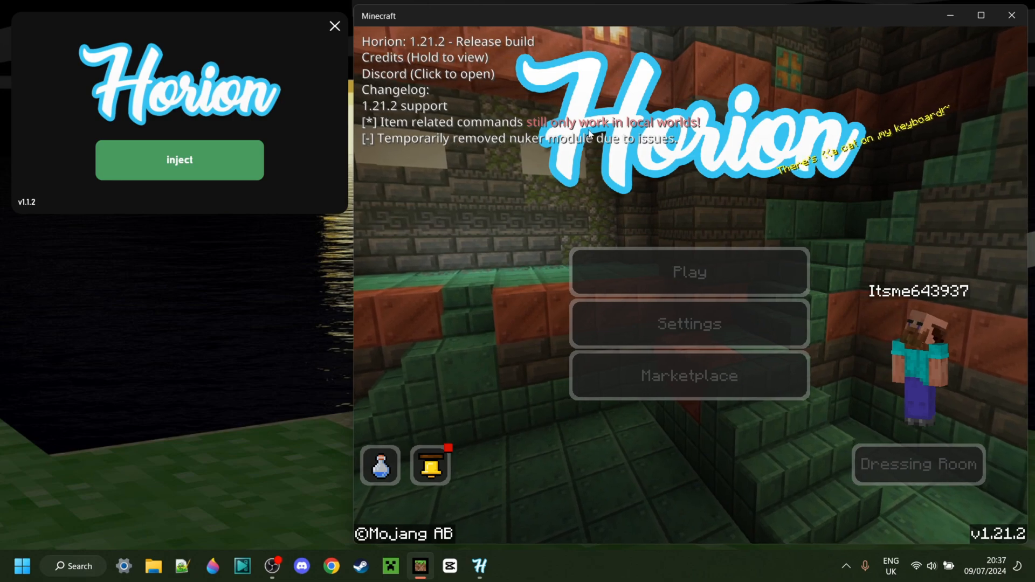
left_click(689, 271)
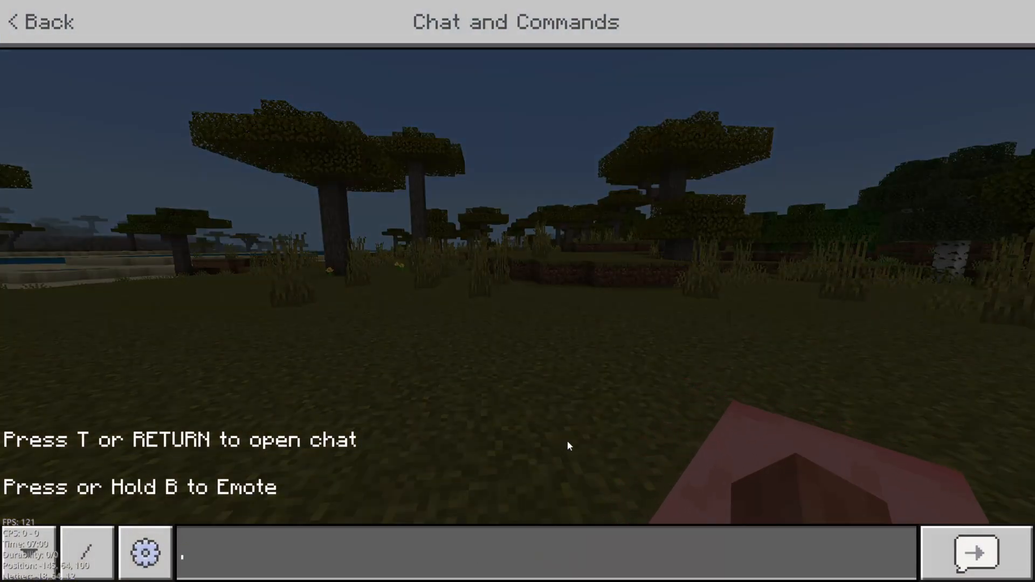
- Bind ClickGui to F with the .bind command and close chat
type(".bind clickgui")
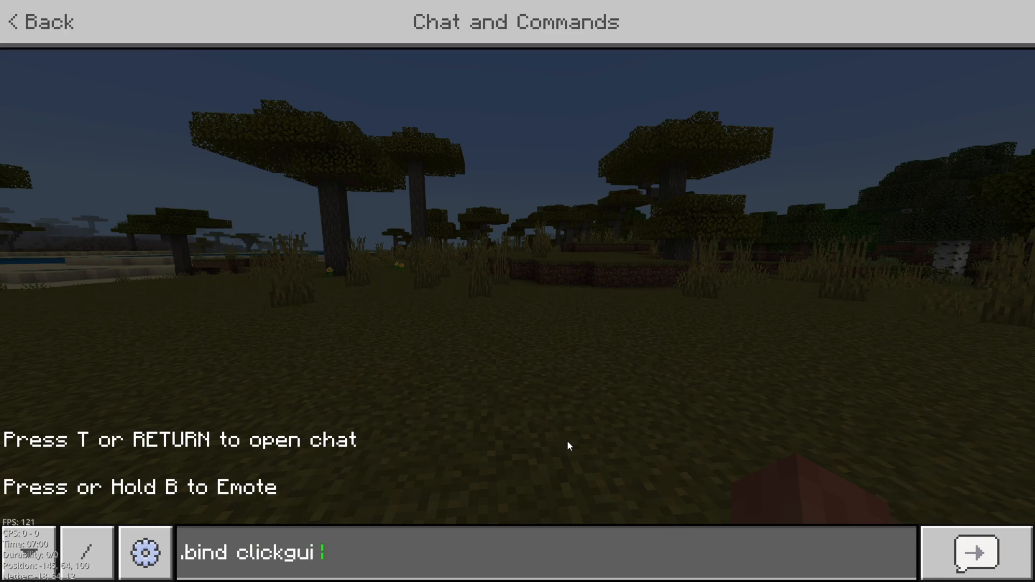
key("Return")
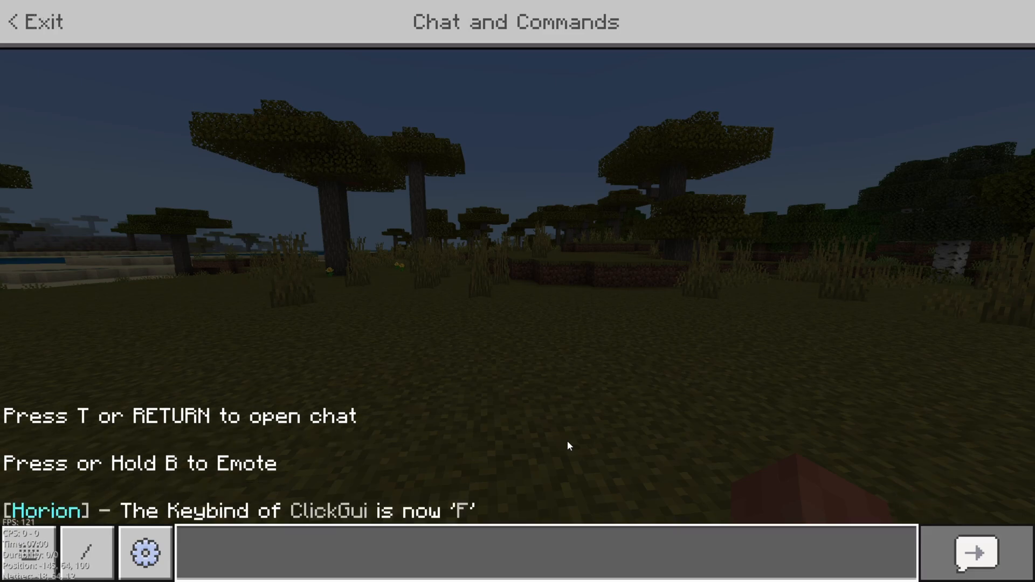
key("f")
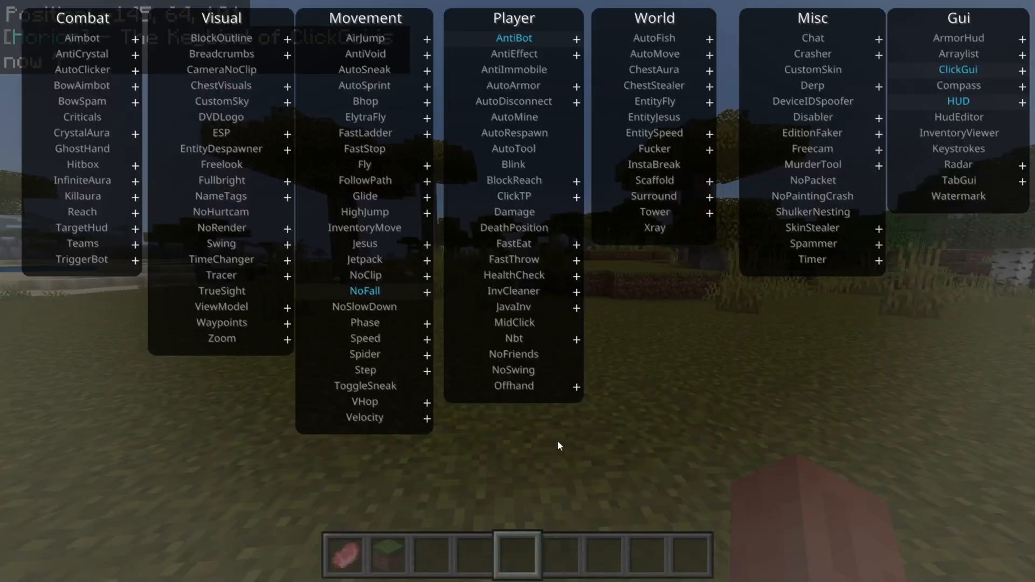
mouse_move(629, 308)
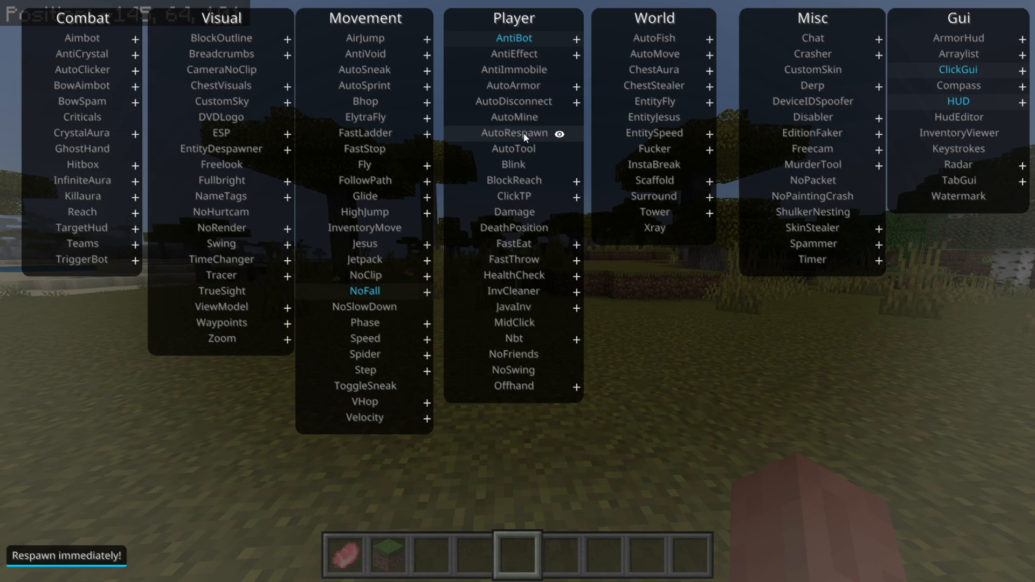
left_click(576, 101)
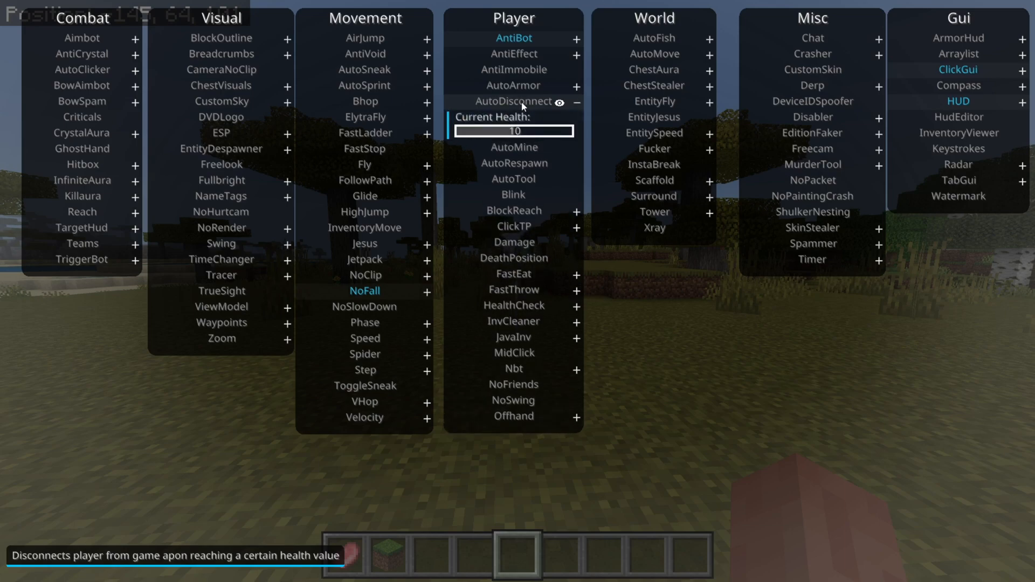
mouse_move(529, 106)
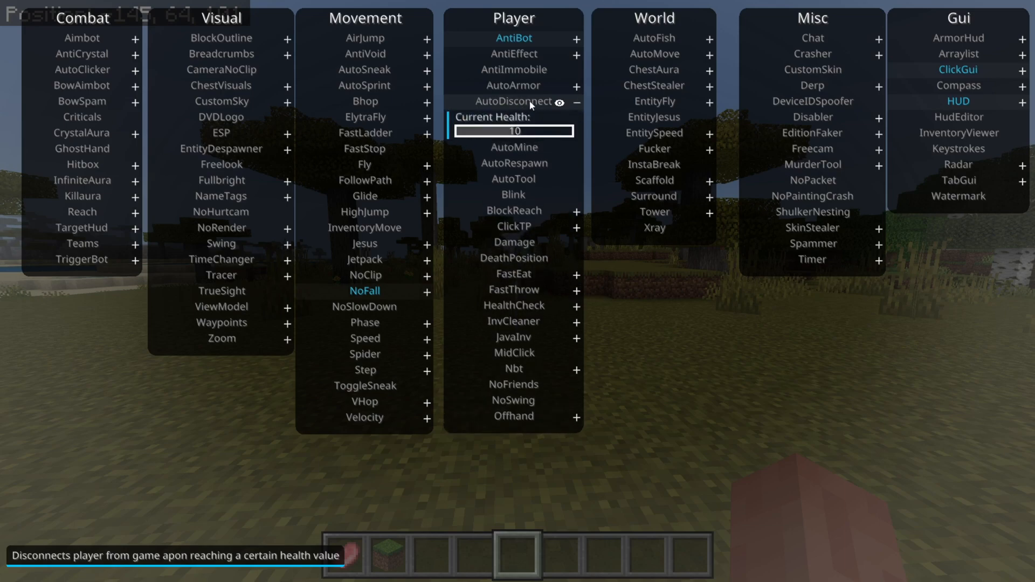
mouse_move(519, 103)
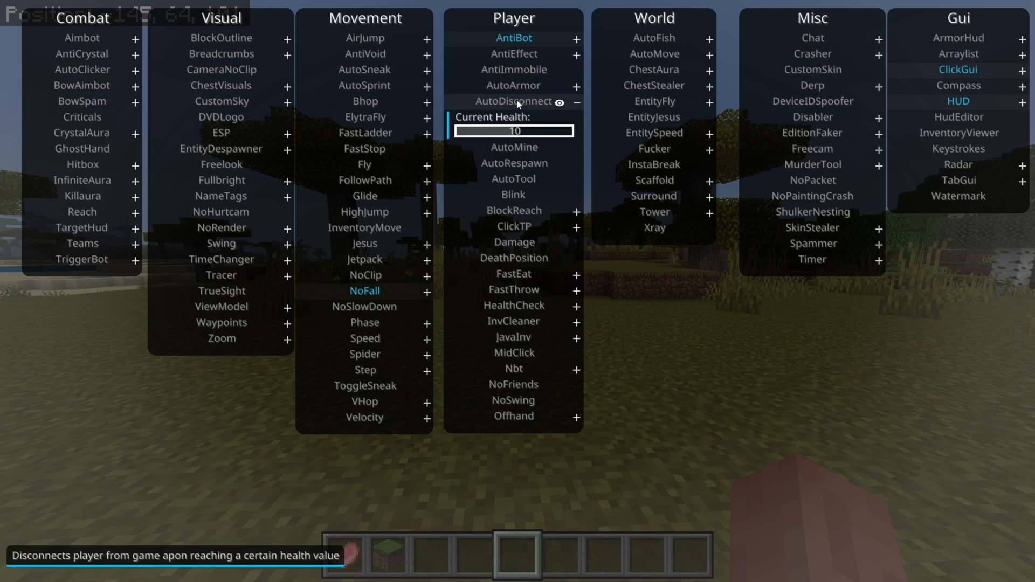
left_click(576, 102)
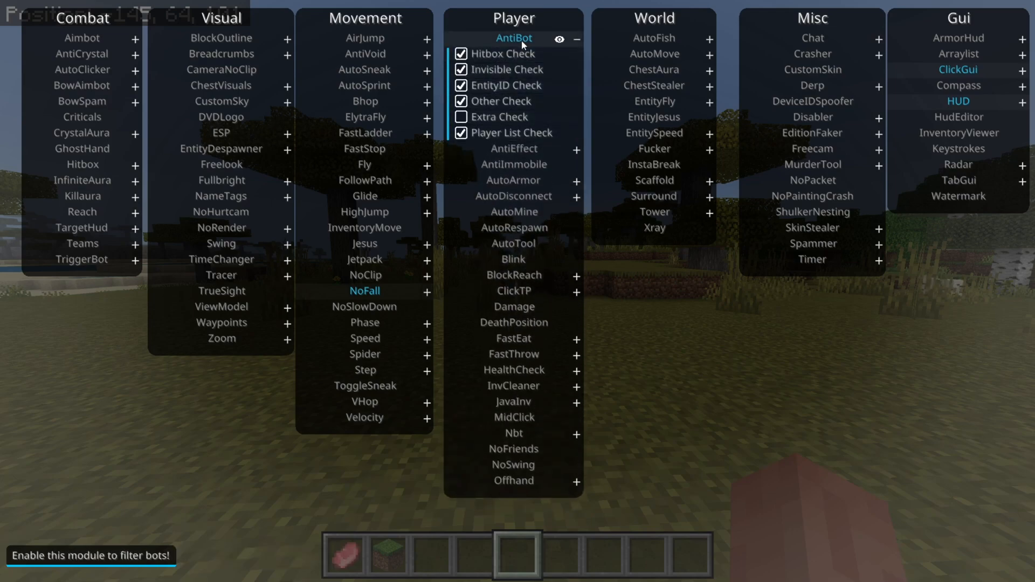
key("escape")
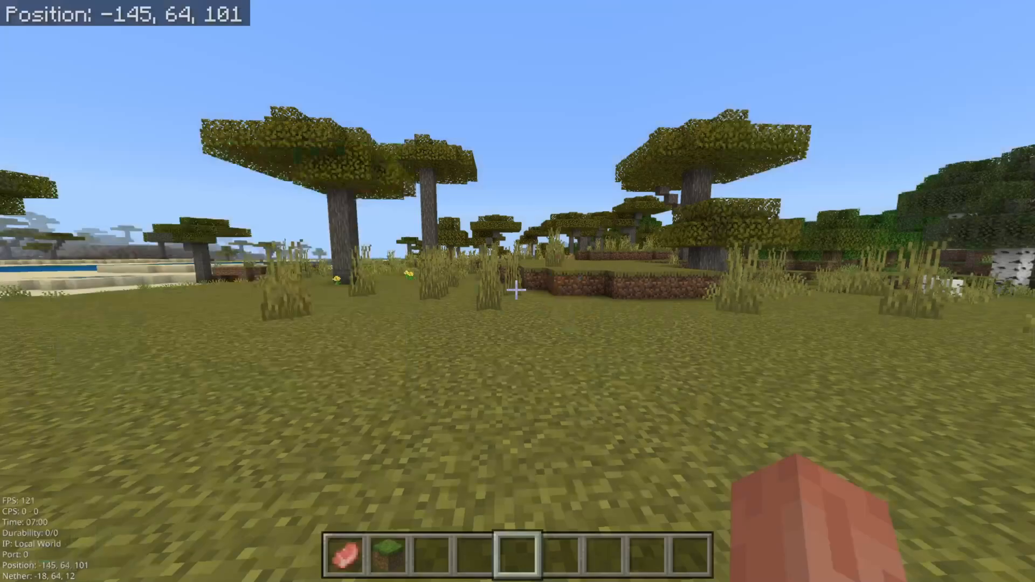
- Run .help in chat and scroll through Horion's command descriptions
key("t")
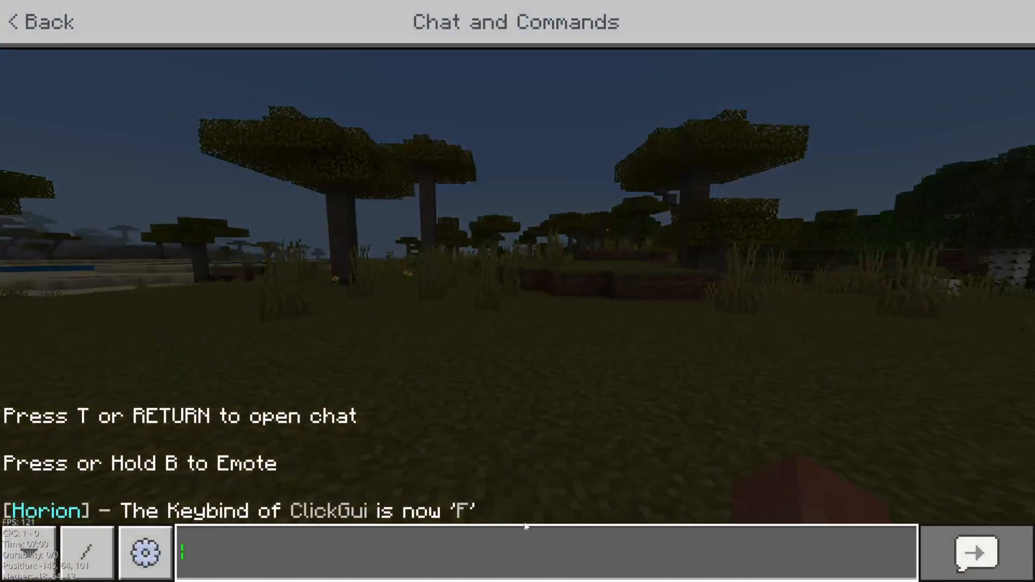
type(".help")
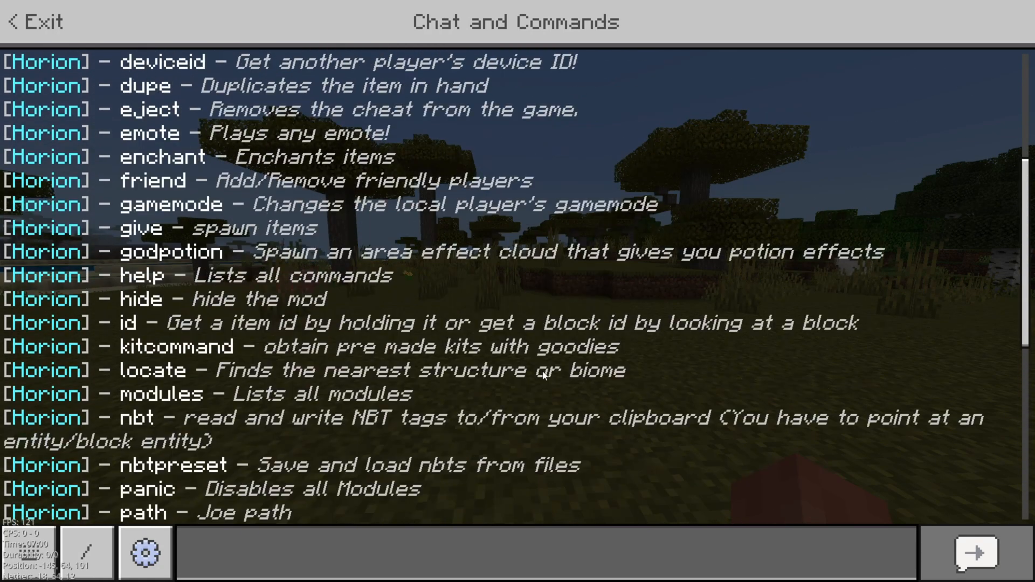
scroll("down", 3)
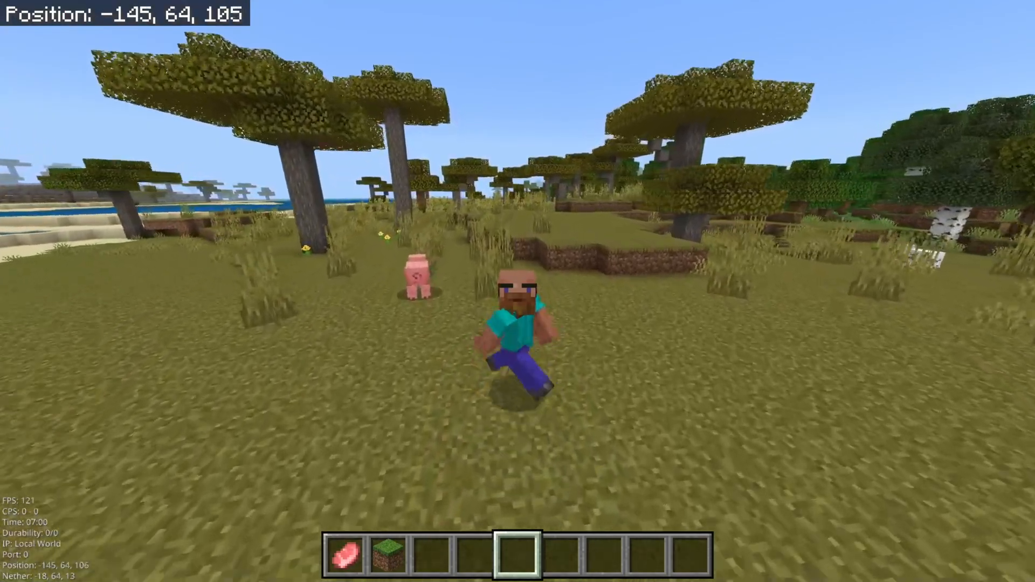
- Walk forward across the savanna, past the trees, onto the sand by the ocean
key("w")
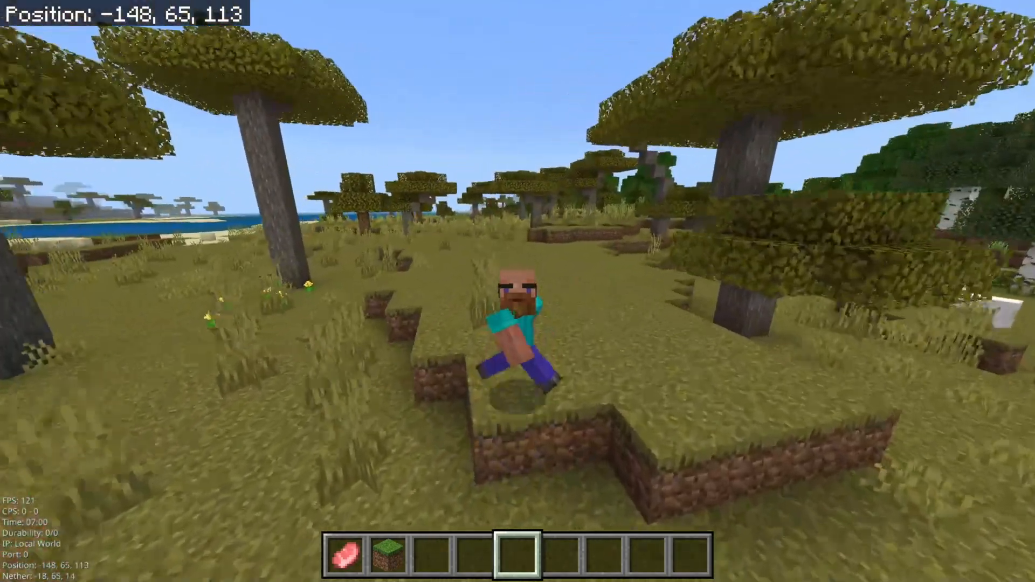
key("w")
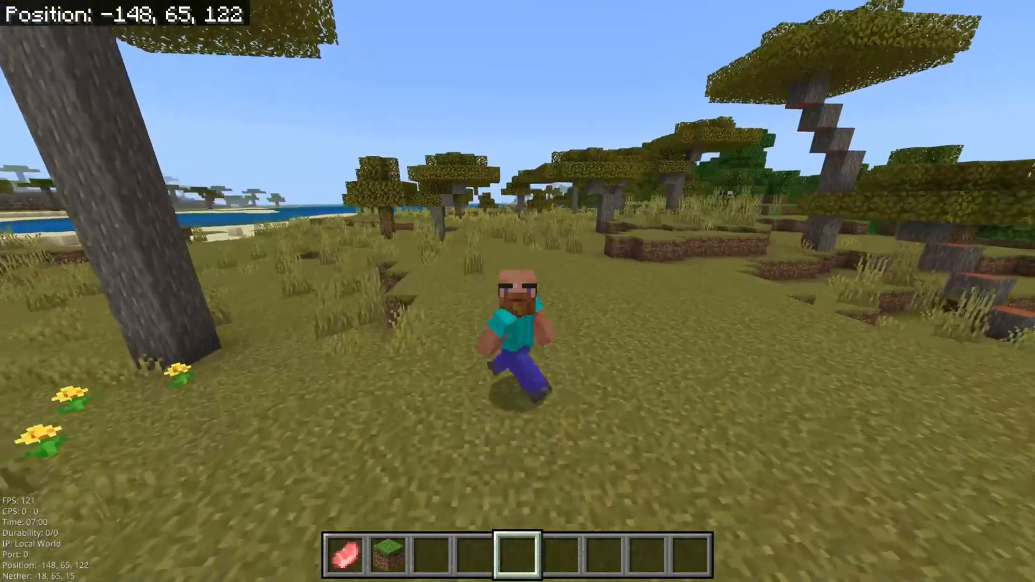
key("w")
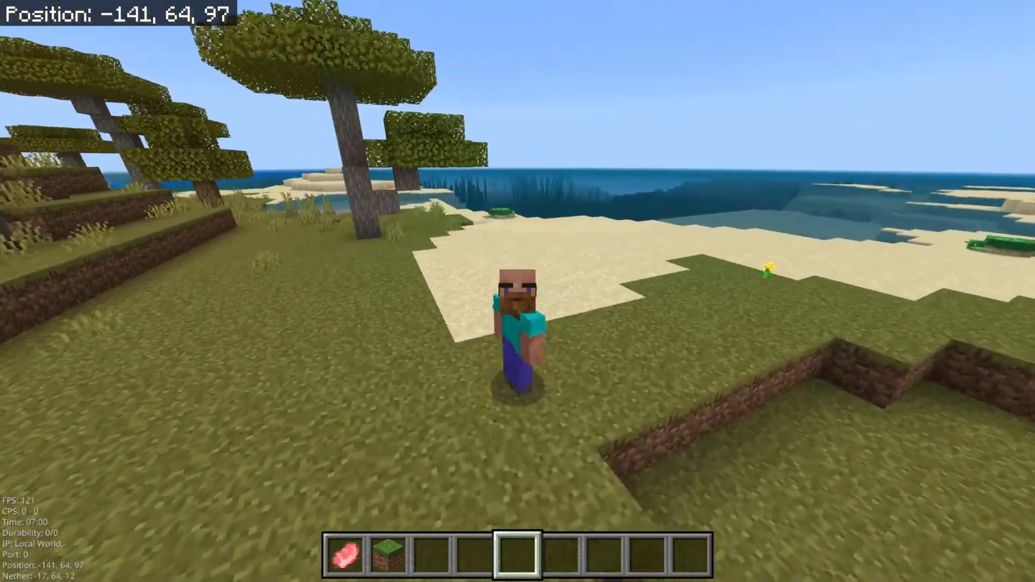
key("w")
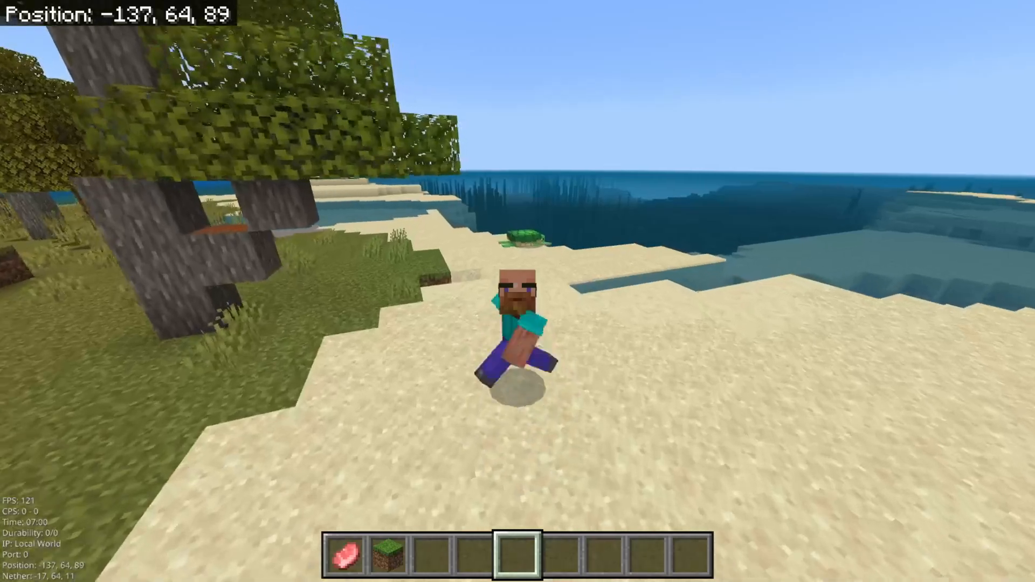
key("w")
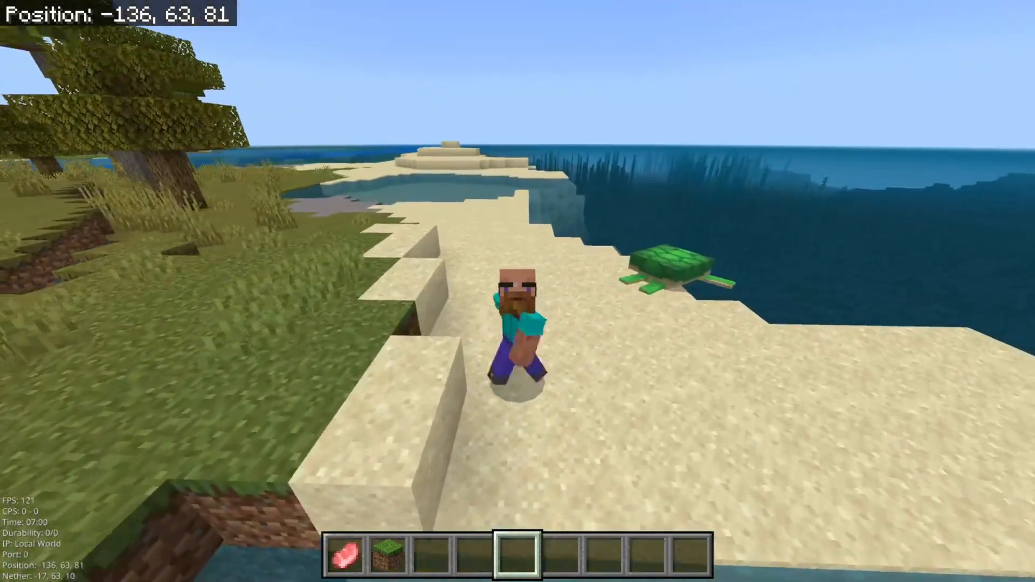
key("w")
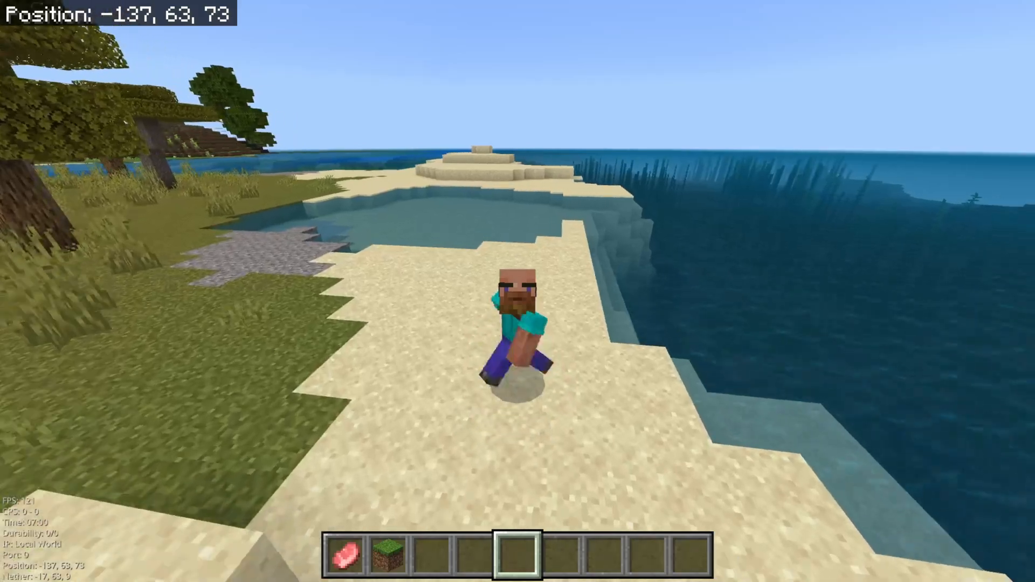